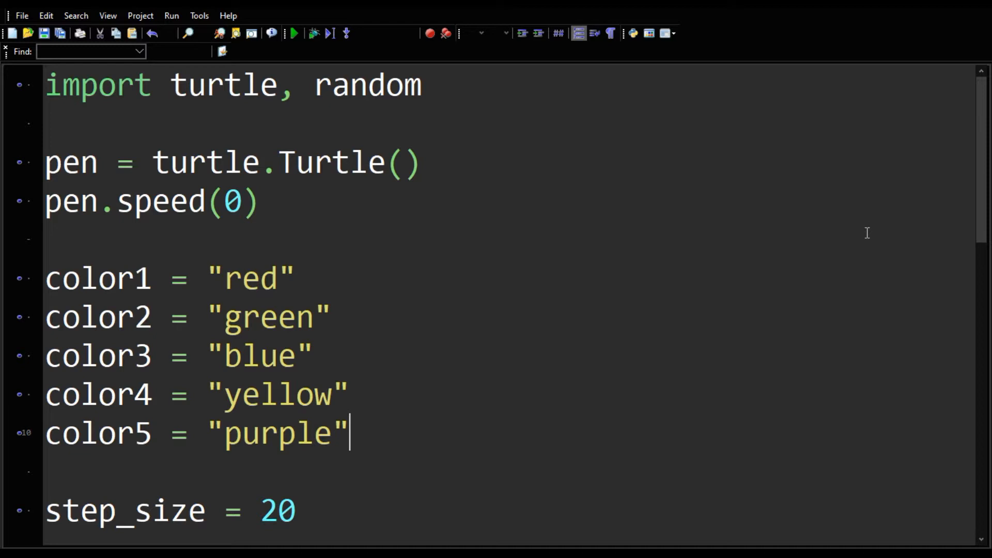
pyautogui.moveTo(193, 177)
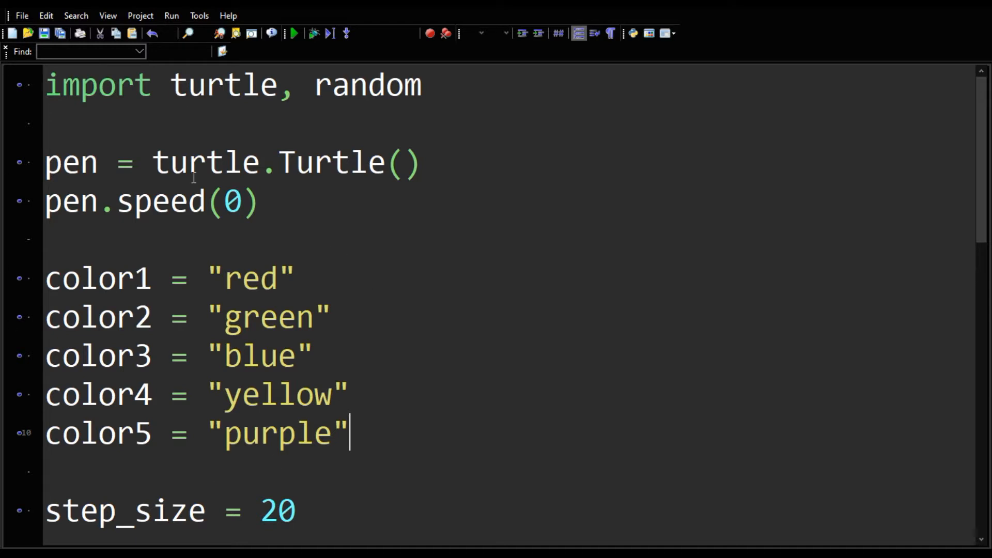
# Step: Run the five-colour spiral script and close the Turtle Graphics window after it draws
pyautogui.click(293, 33)
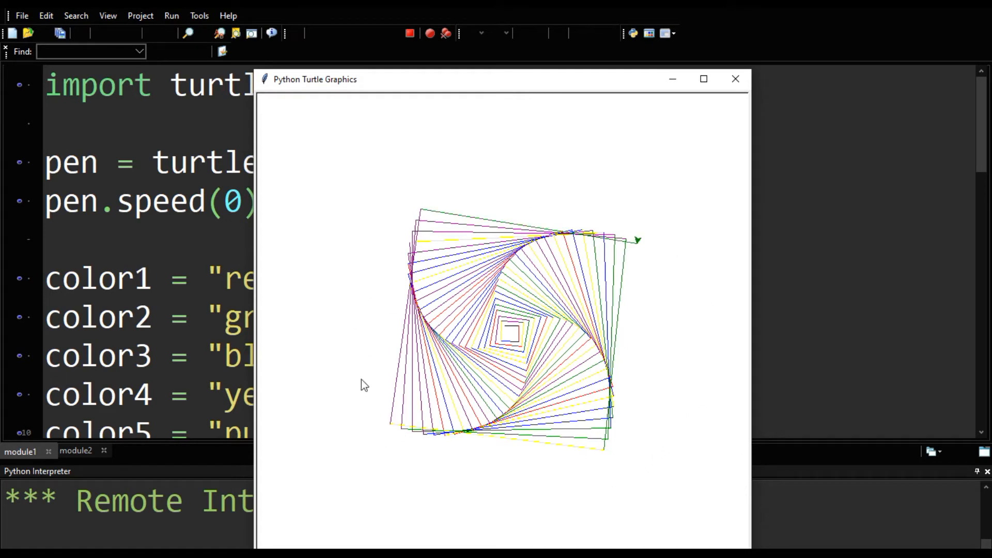
pyautogui.moveTo(418, 447)
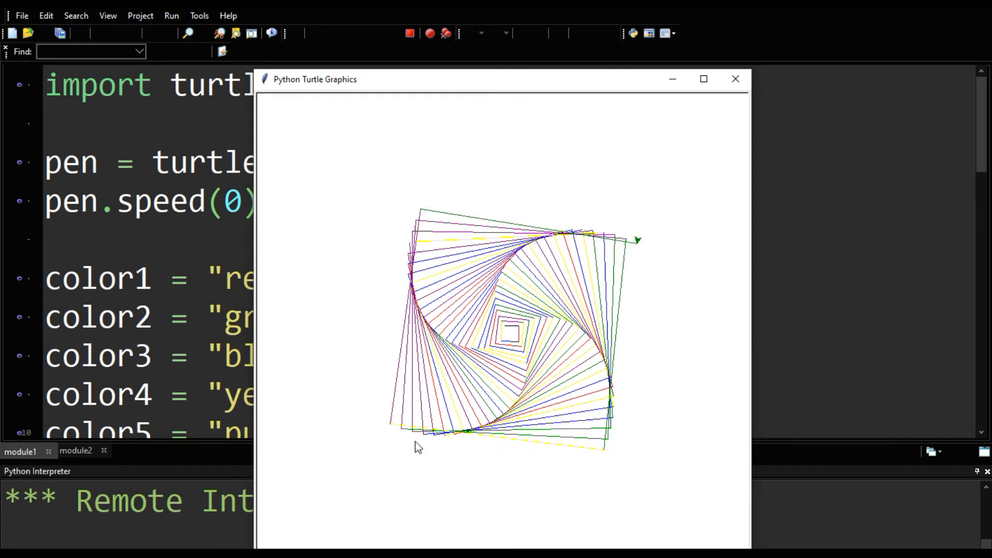
pyautogui.moveTo(589, 419)
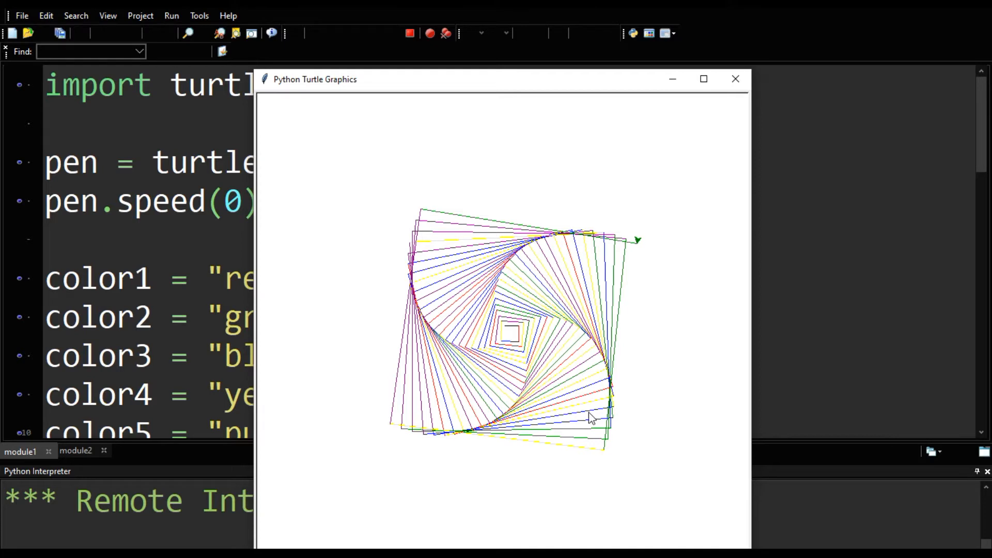
pyautogui.moveTo(395, 437)
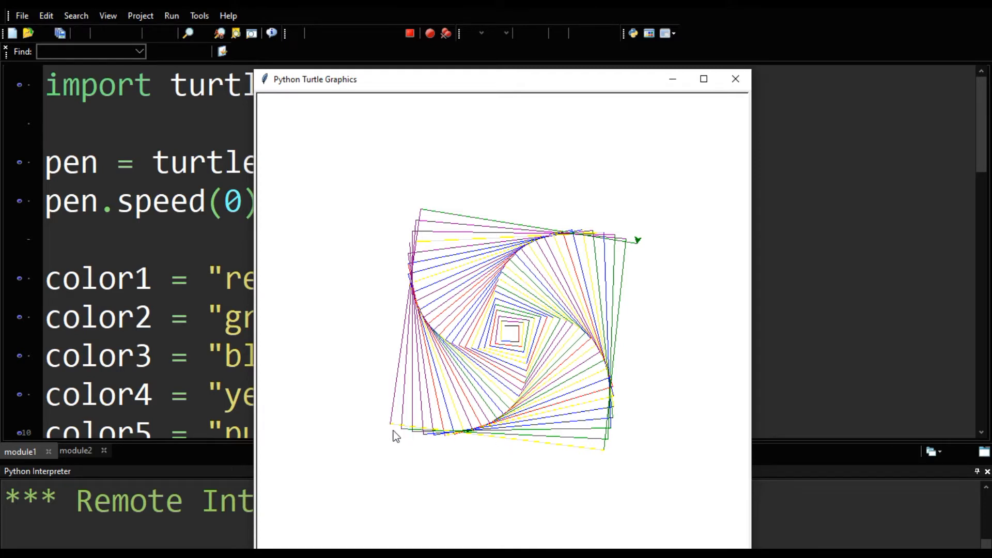
pyautogui.moveTo(377, 424)
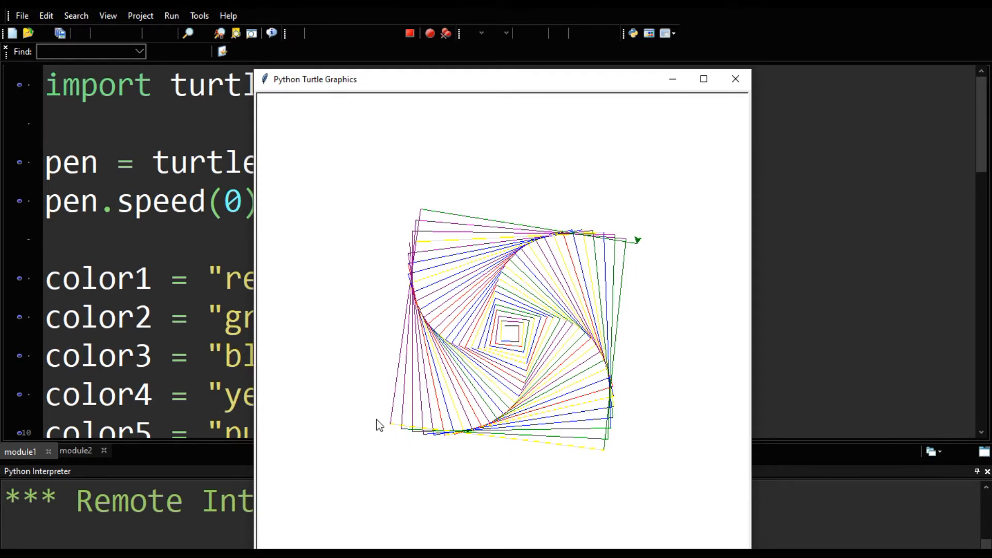
pyautogui.click(735, 78)
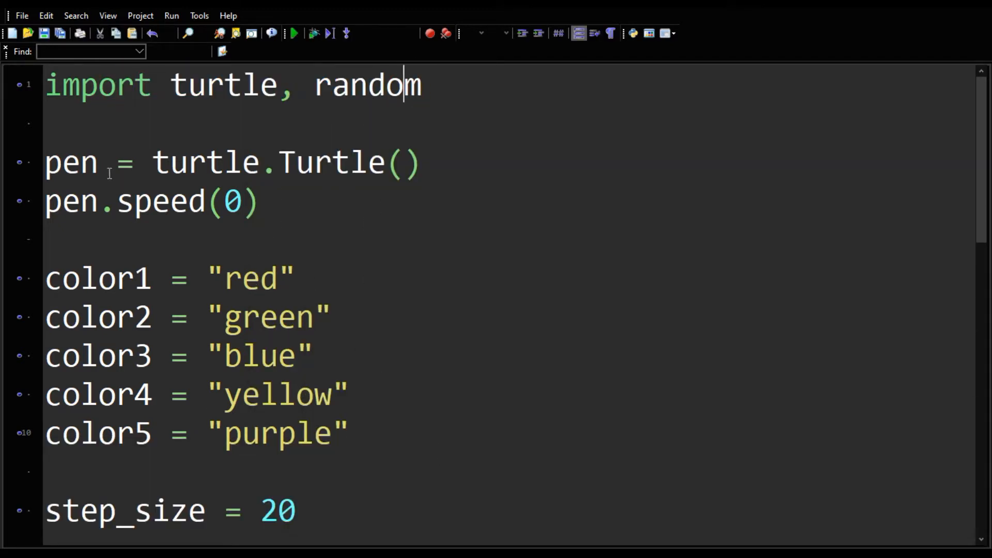
pyautogui.click(259, 201)
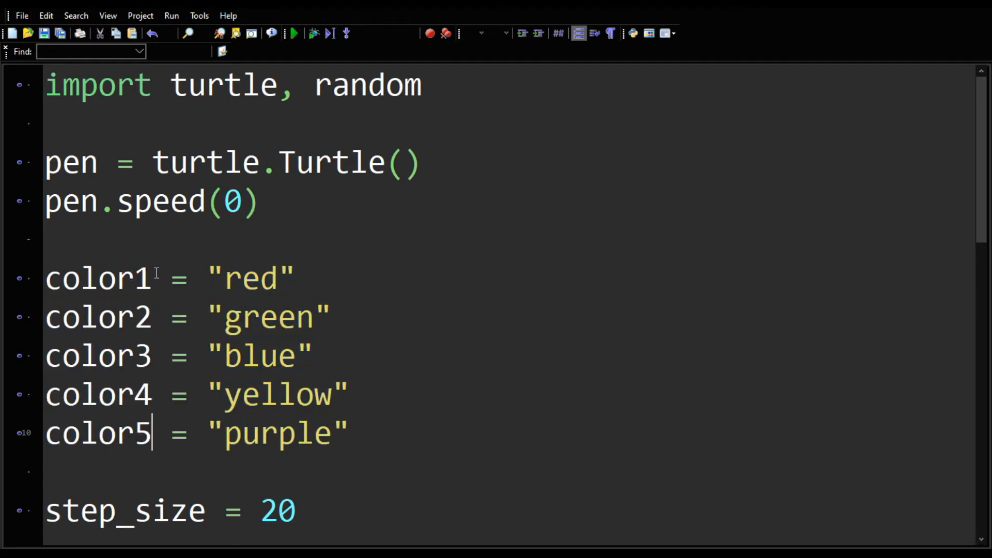
pyautogui.moveTo(117, 306)
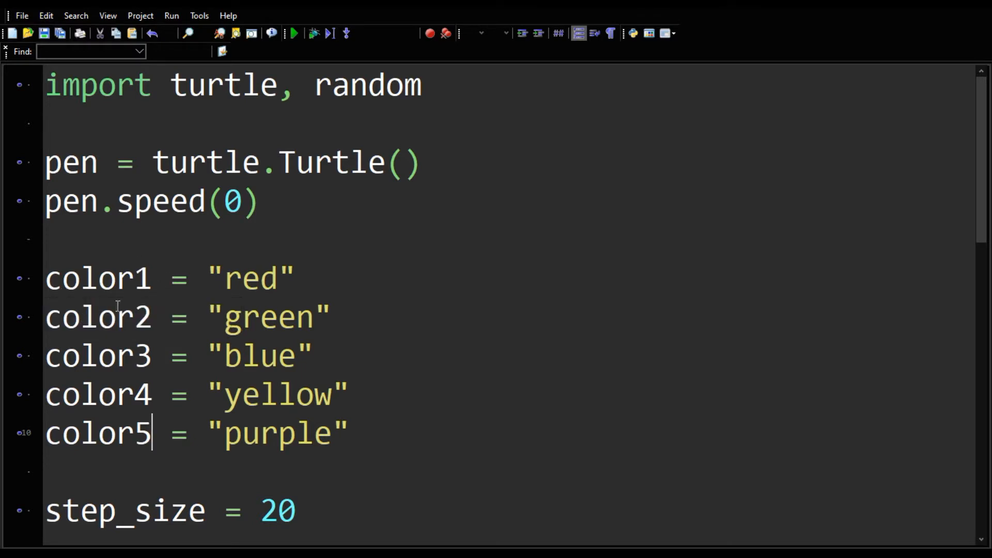
pyautogui.moveTo(352, 429)
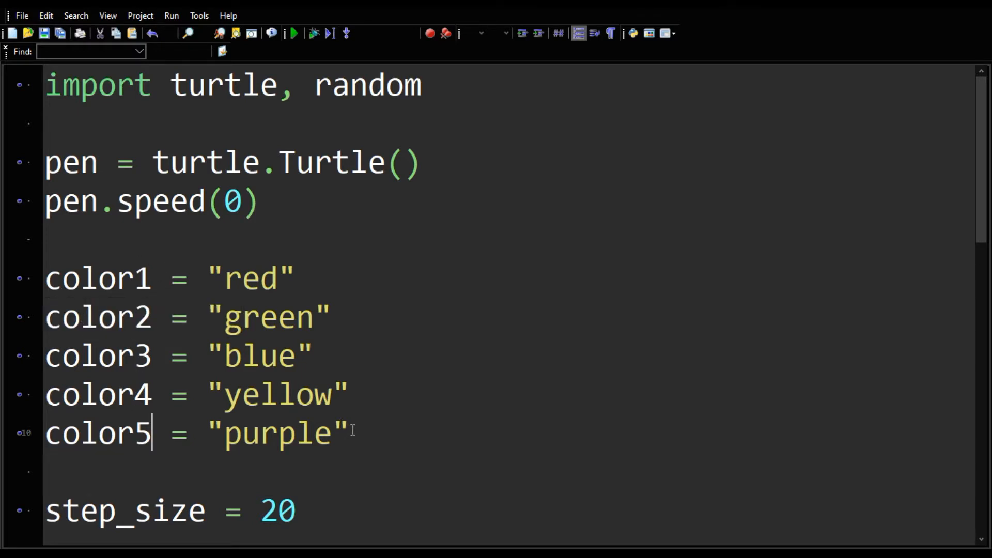
pyautogui.scroll(-3)
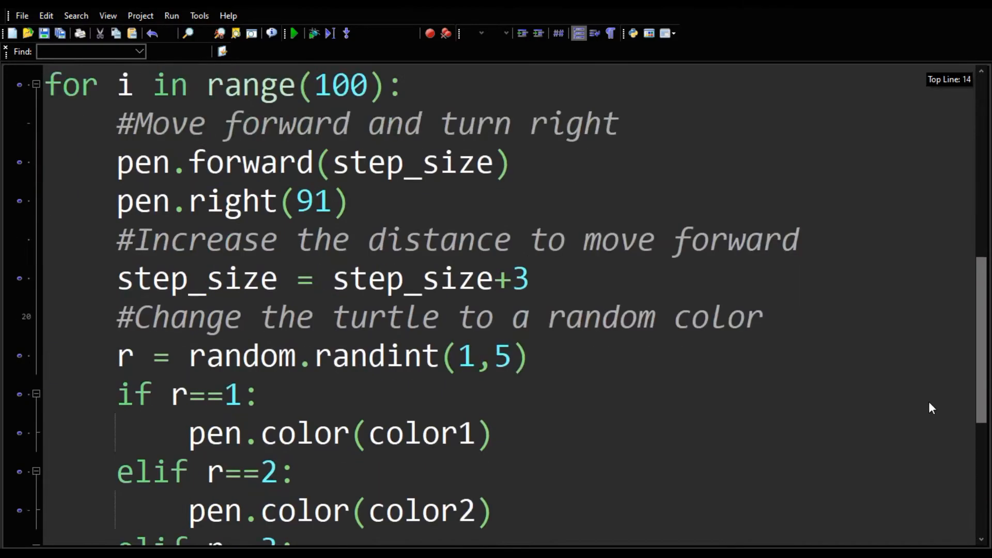
pyautogui.scroll(3)
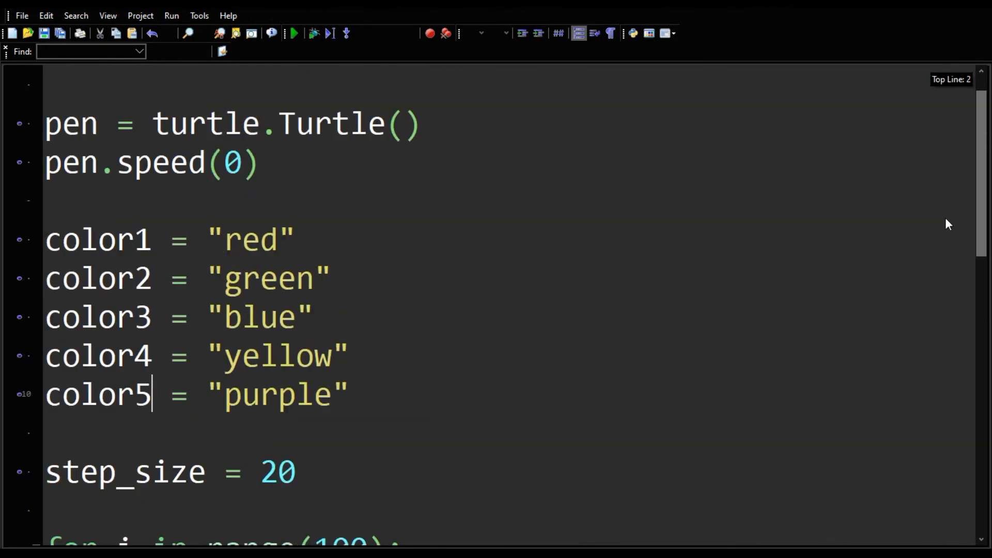
pyautogui.scroll(3)
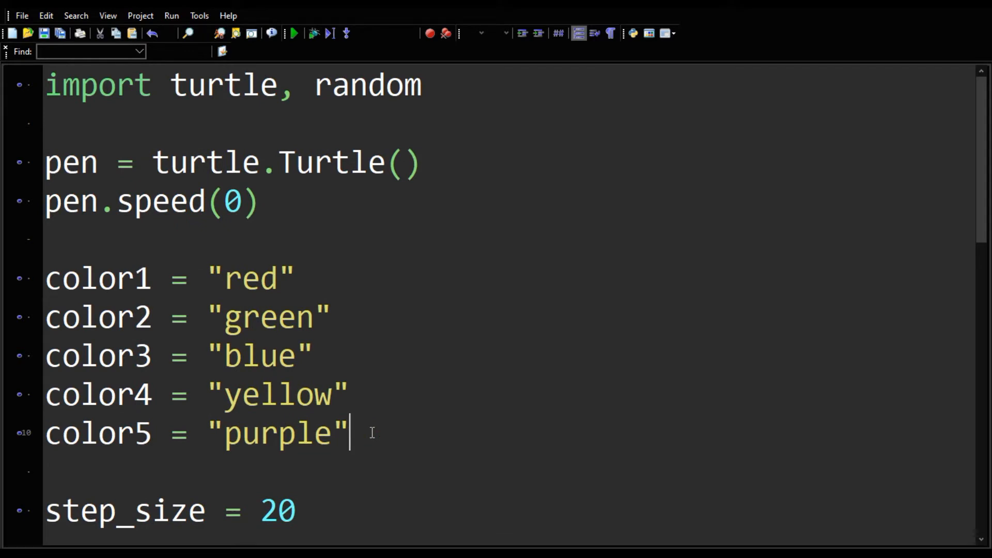
# Step: Add a colors = [] line holding "red" and "green" below the colour variables
pyautogui.write('colors')
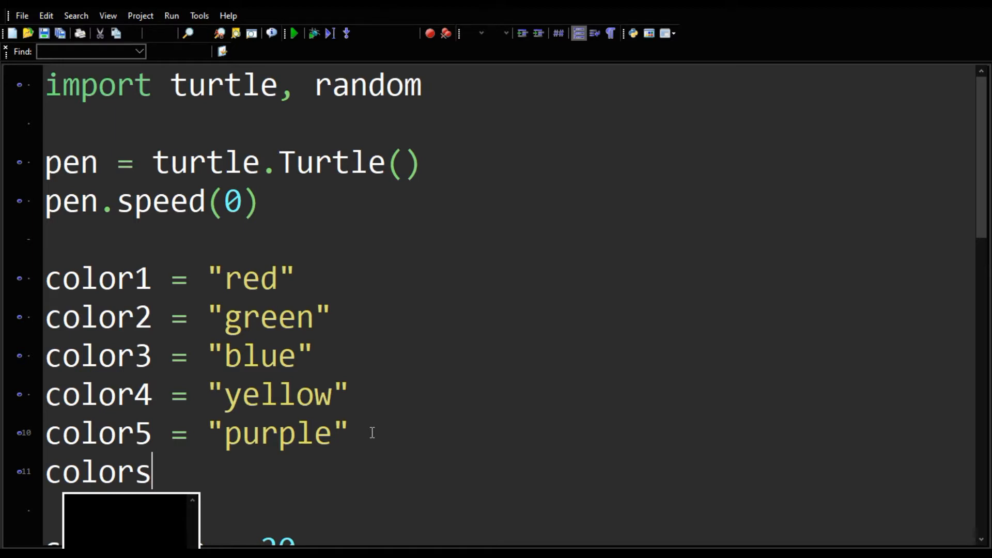
pyautogui.write('=')
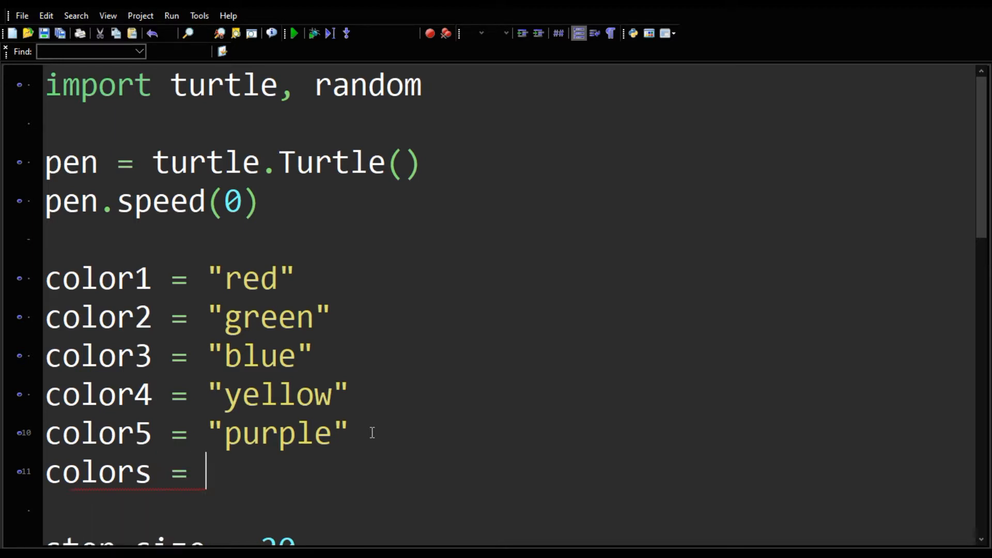
pyautogui.write('[]')
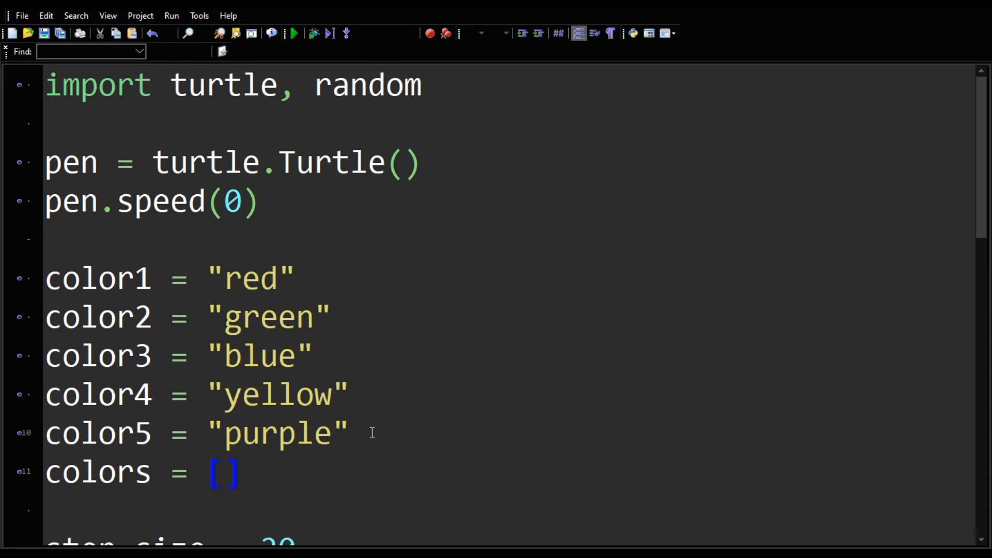
pyautogui.doubleClick(222, 471)
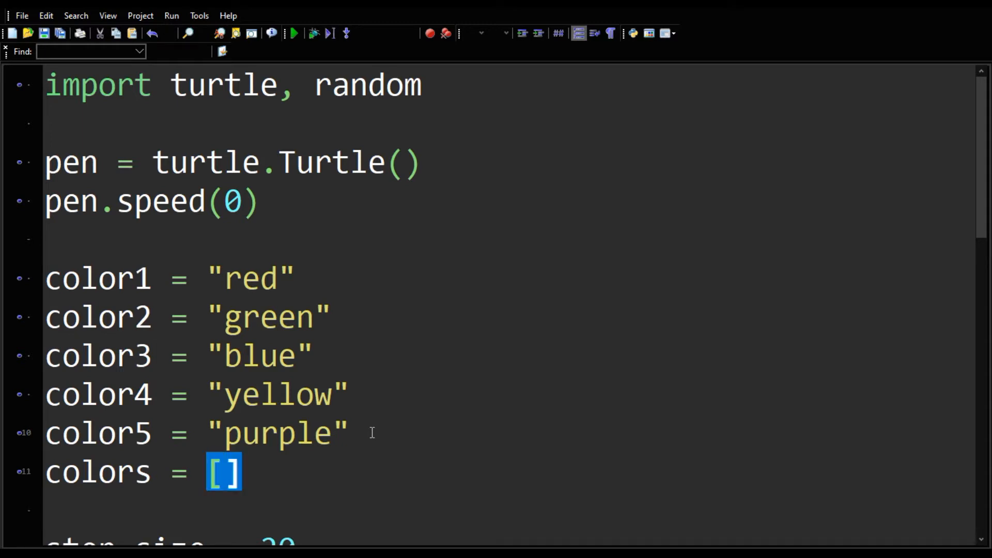
pyautogui.click(222, 471)
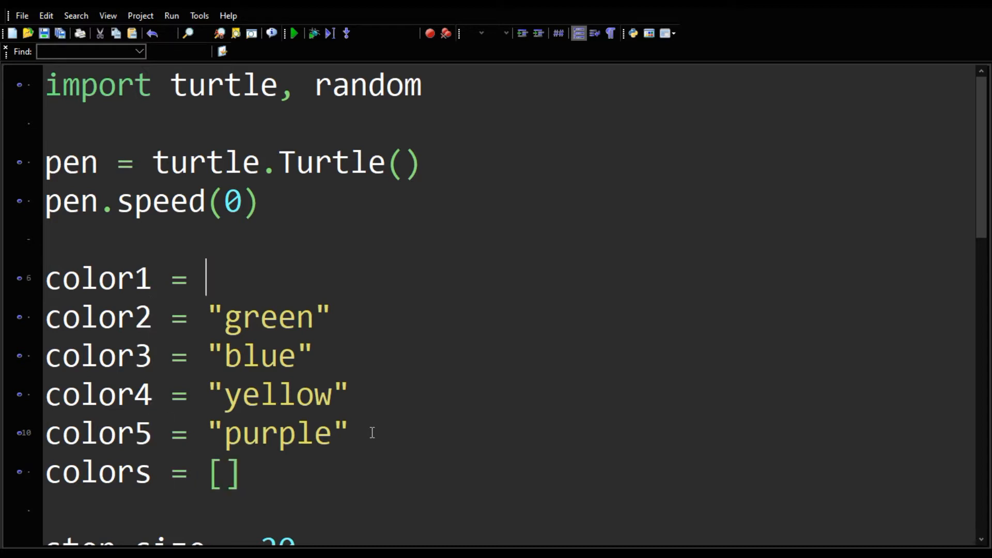
pyautogui.write('"red"')
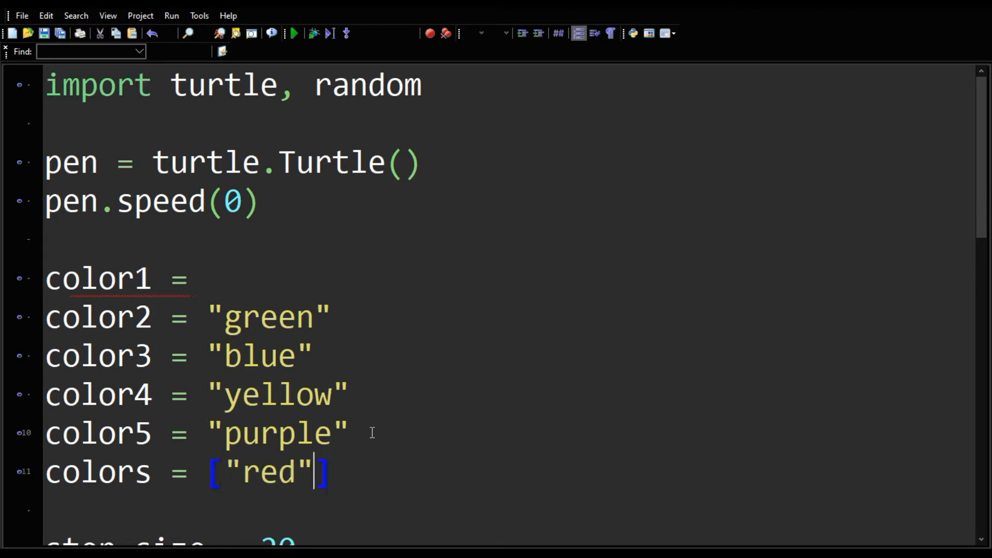
pyautogui.write(', "green", "blue", "yellow", "purple')
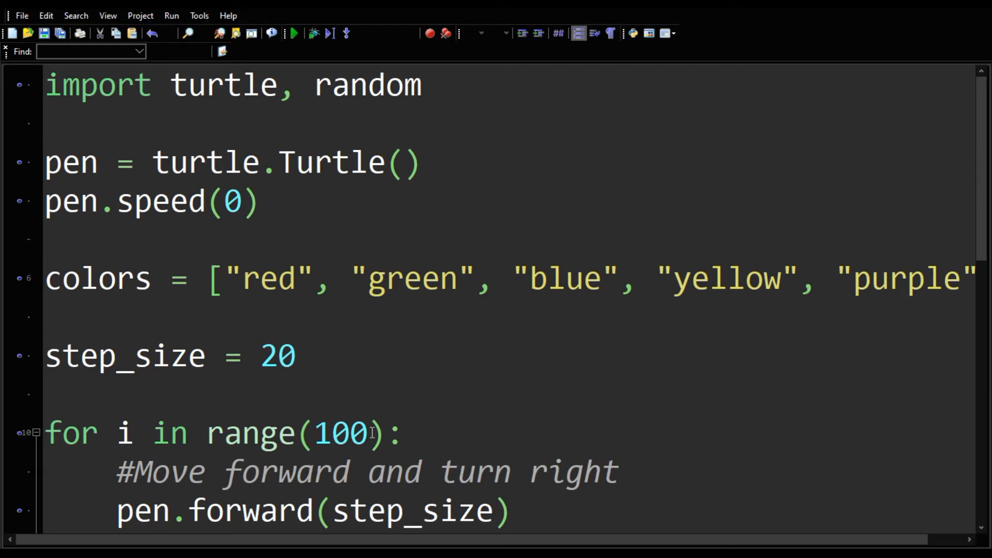
# Step: Review the finished colors list name and the loop count of 100, then scroll down
pyautogui.doubleClick(106, 278)
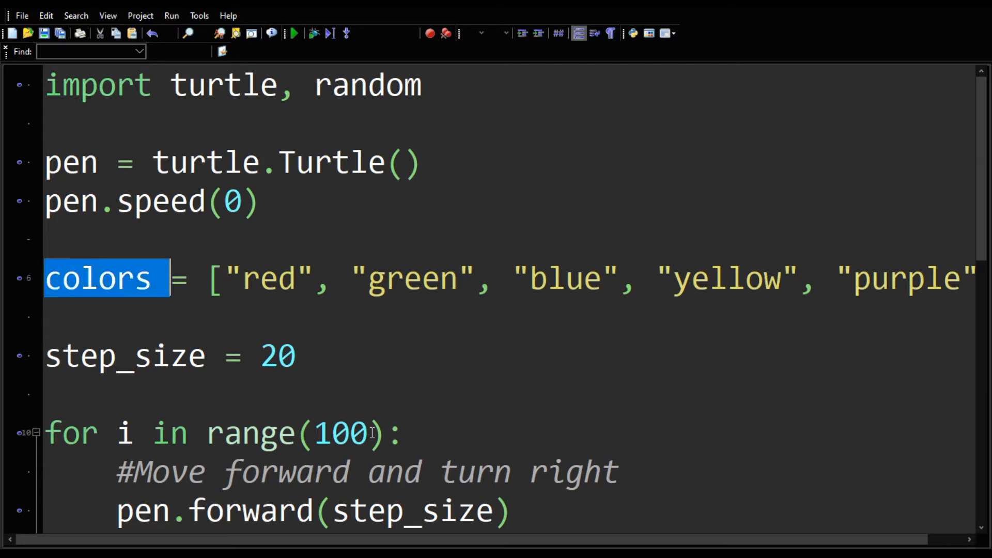
pyautogui.click(403, 432)
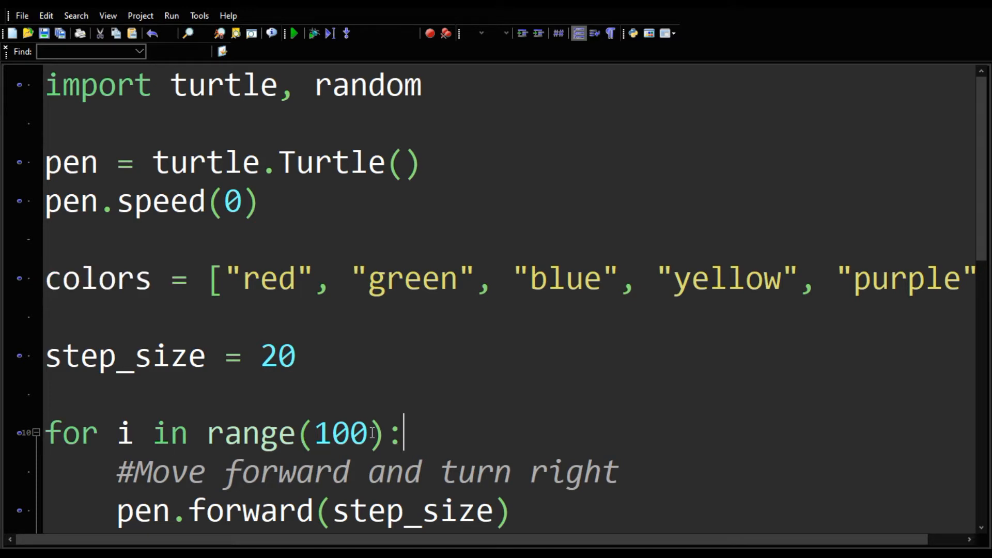
pyautogui.doubleClick(341, 434)
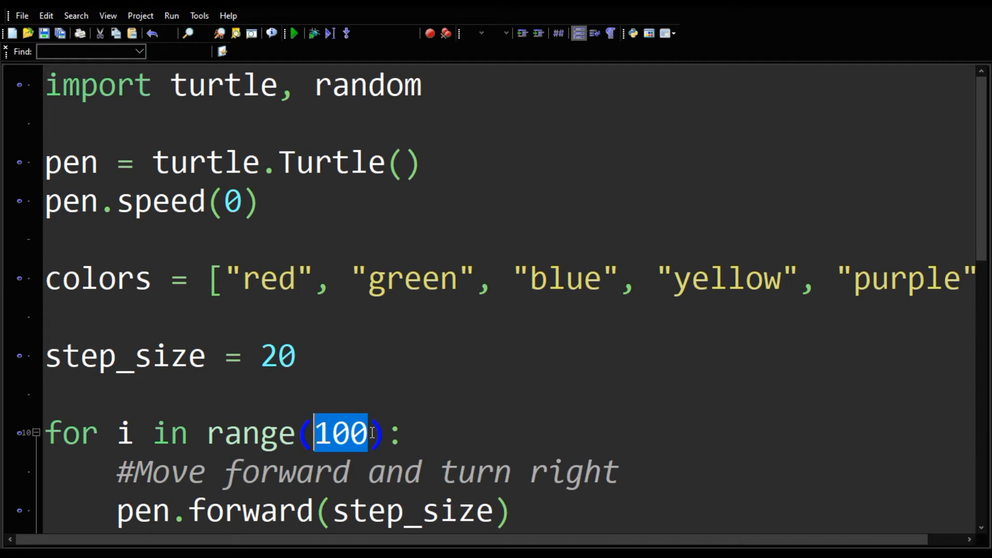
pyautogui.scroll(-3)
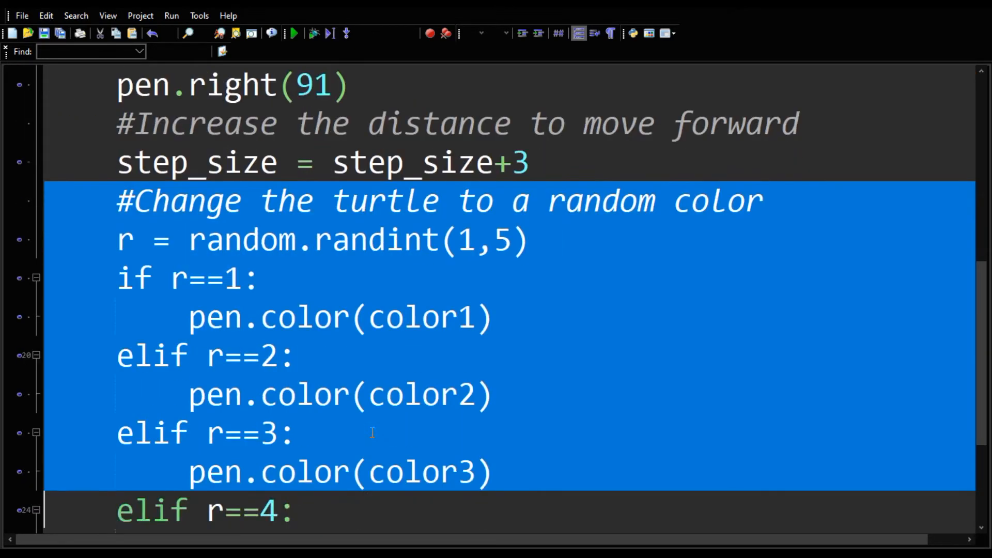
# Step: Delete the color1–color4 if/elif branches and rewrite the last call as pen.color(colors[])
pyautogui.scroll(-3)
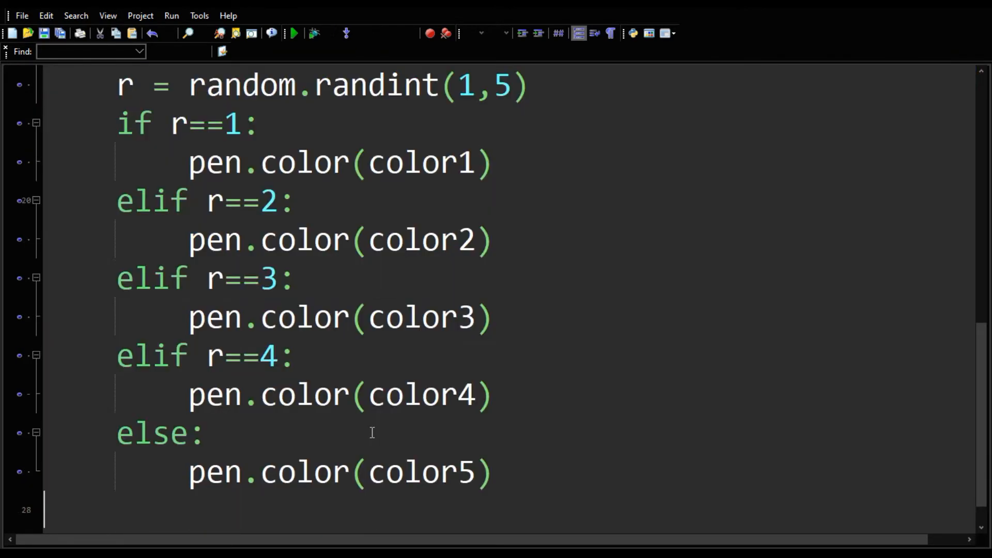
pyautogui.scroll(3)
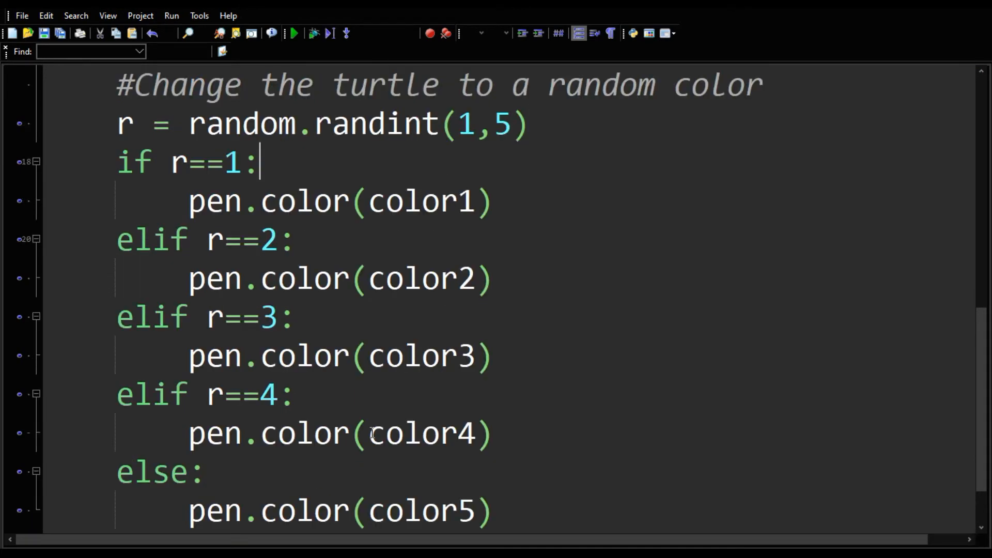
pyautogui.click(118, 471)
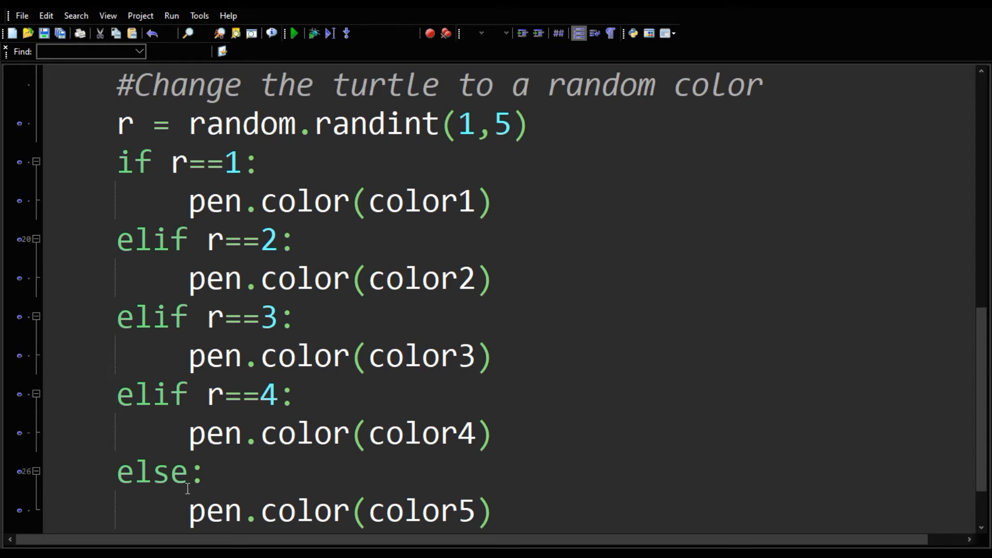
pyautogui.doubleClick(411, 200)
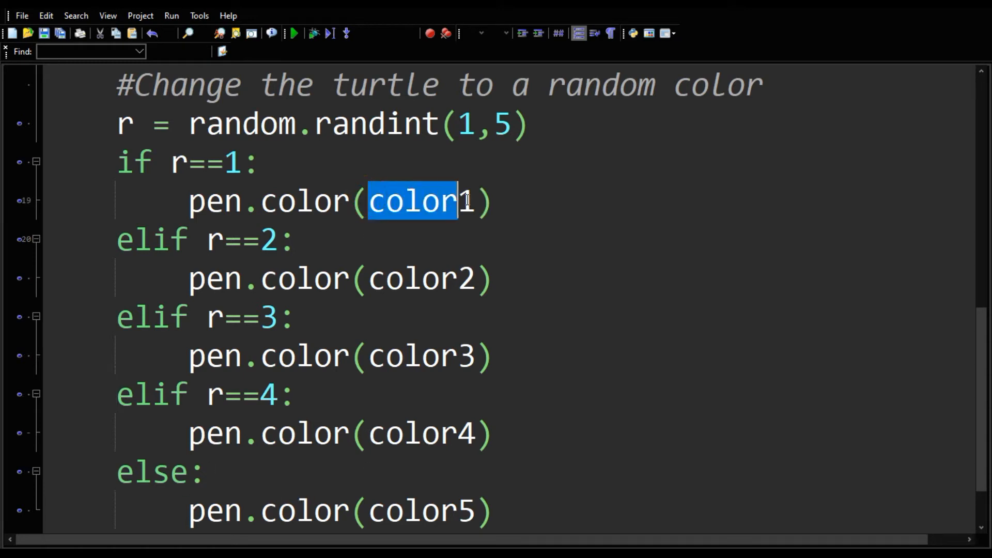
pyautogui.click(496, 510)
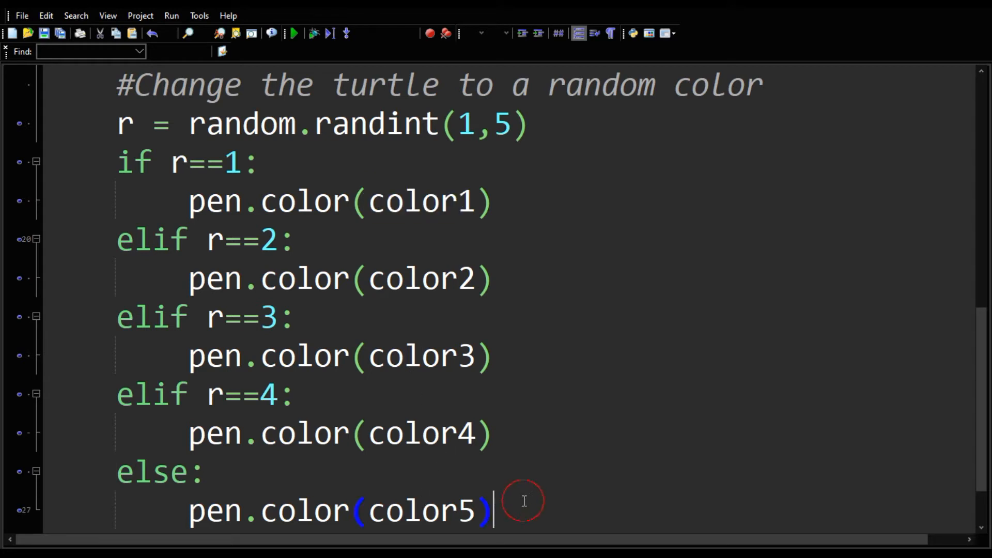
pyautogui.moveTo(120, 142)
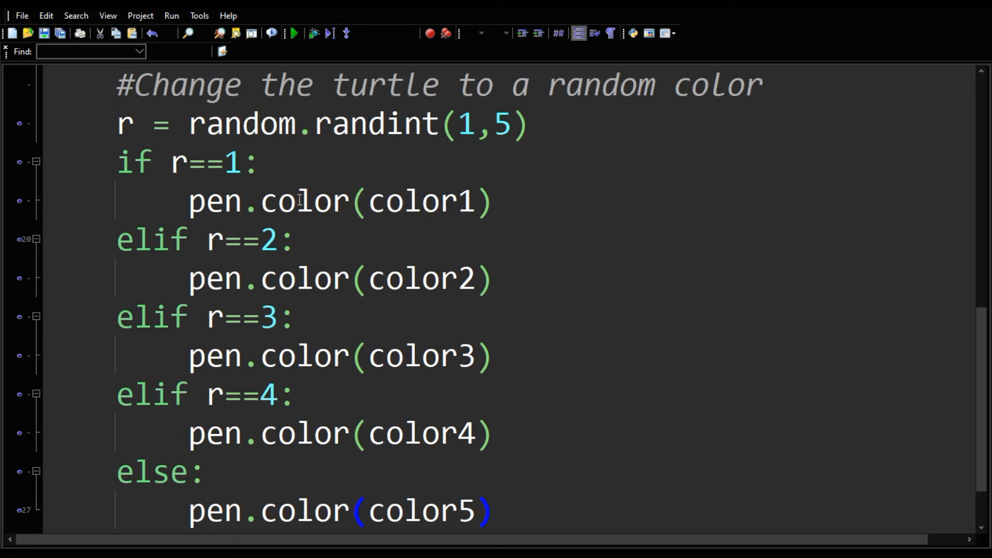
pyautogui.click(496, 510)
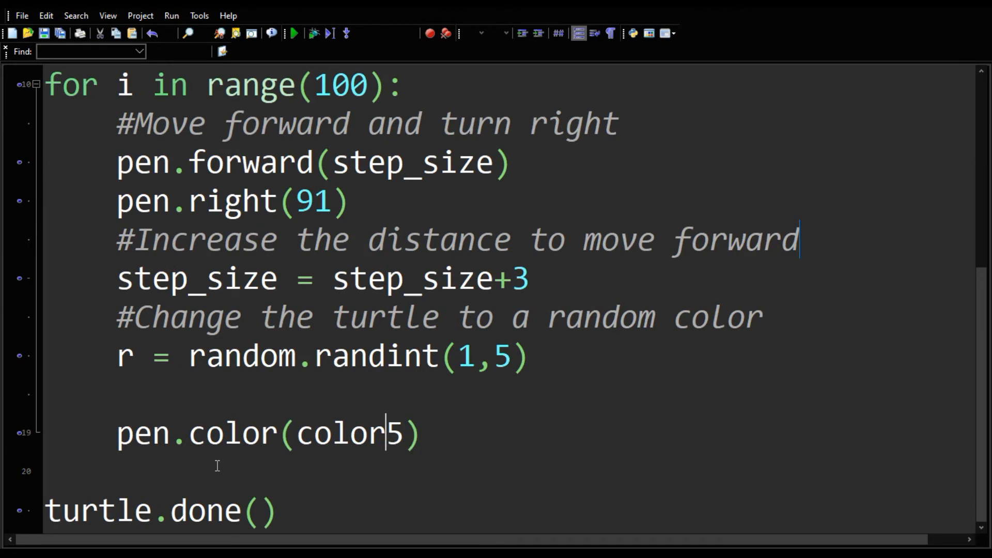
pyautogui.write('s')
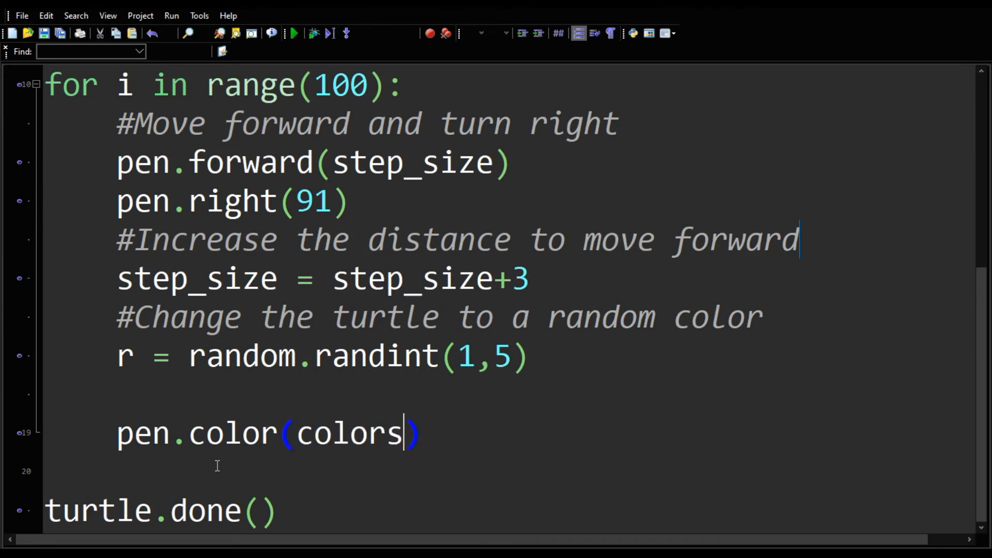
pyautogui.write('[]')
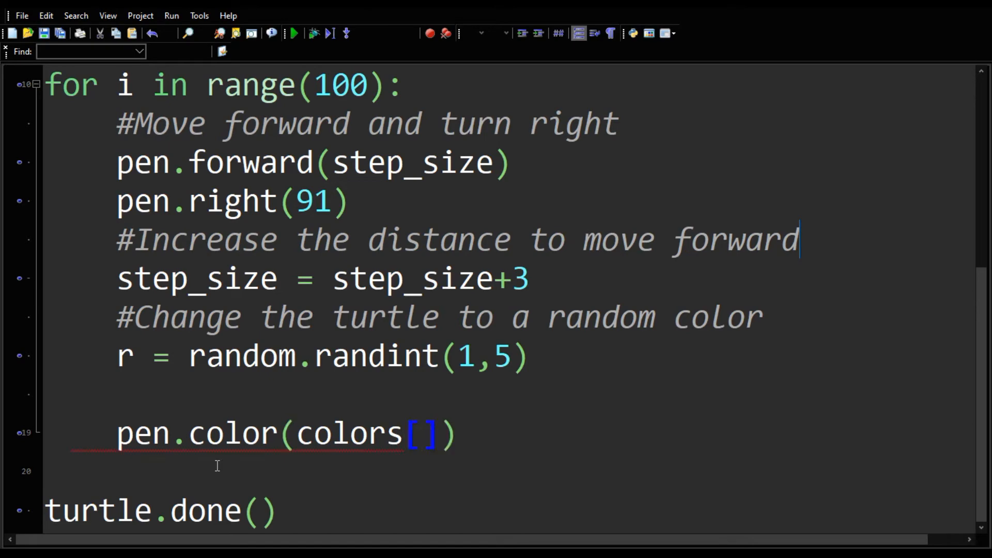
pyautogui.doubleClick(423, 433)
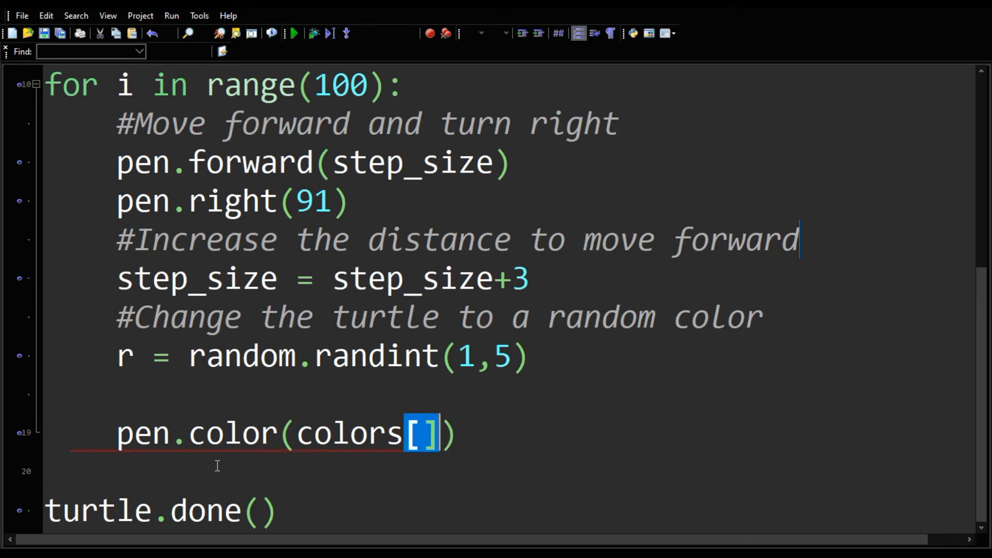
# Step: Fill the index with r so the line reads pen.color(colors[r]) under randint
pyautogui.scroll(3)
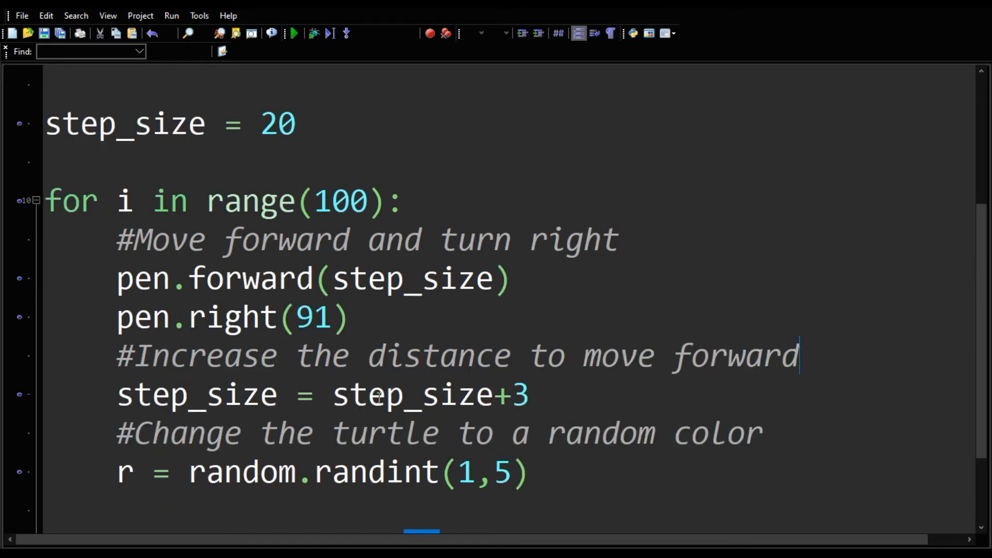
pyautogui.scroll(3)
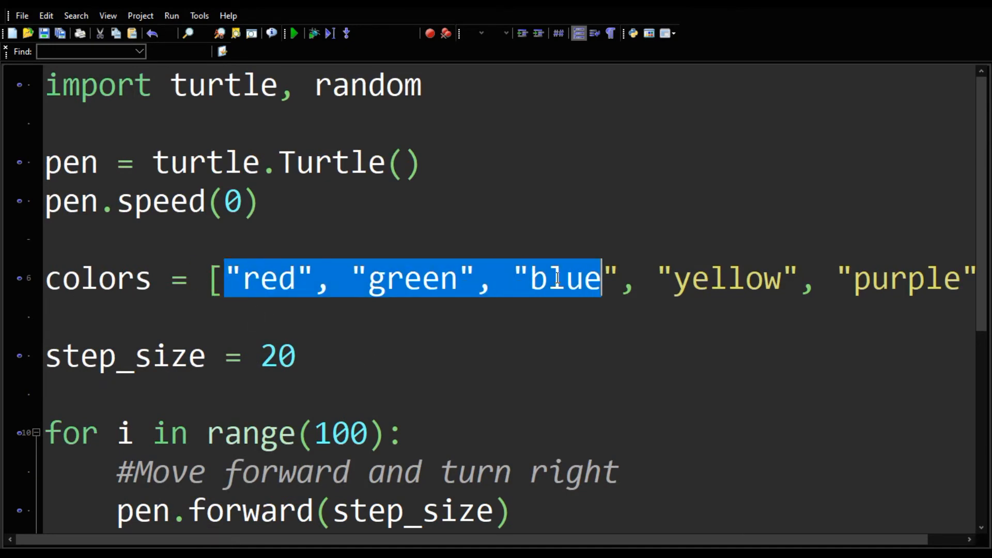
pyautogui.scroll(-3)
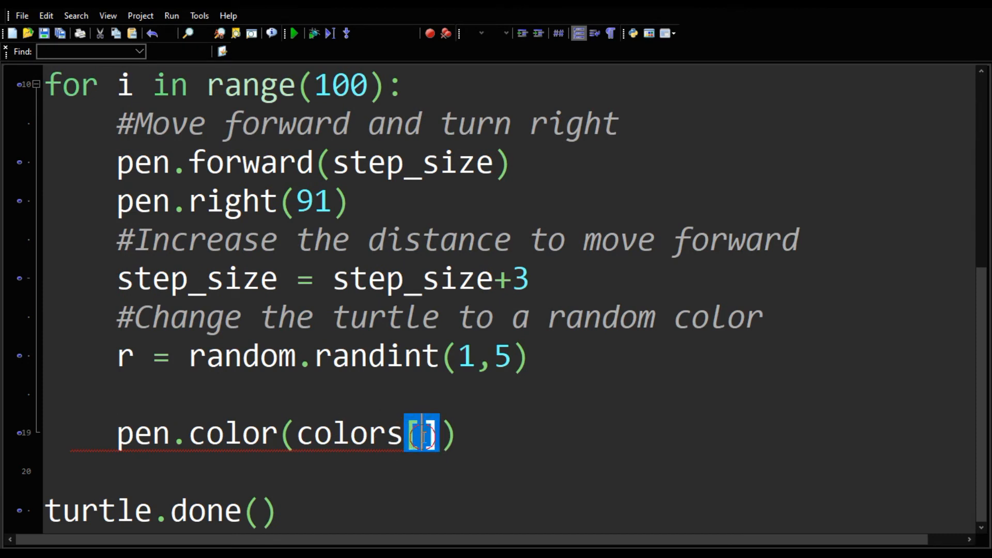
pyautogui.write('r')
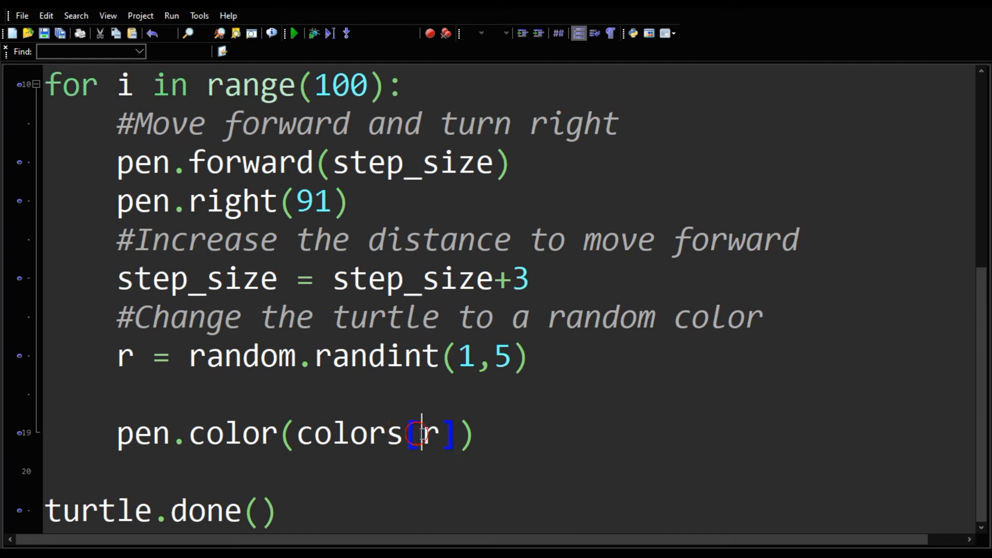
pyautogui.moveTo(437, 433)
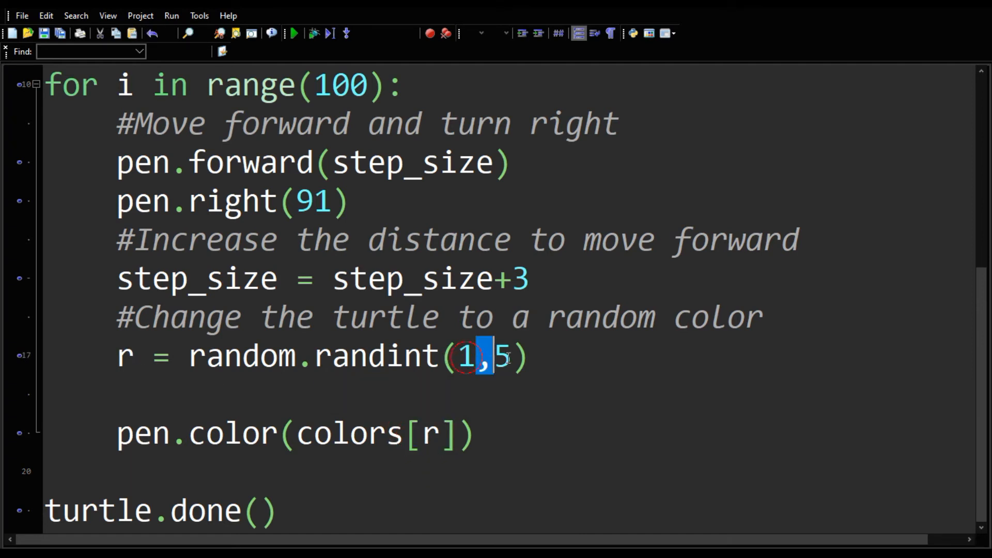
pyautogui.scroll(3)
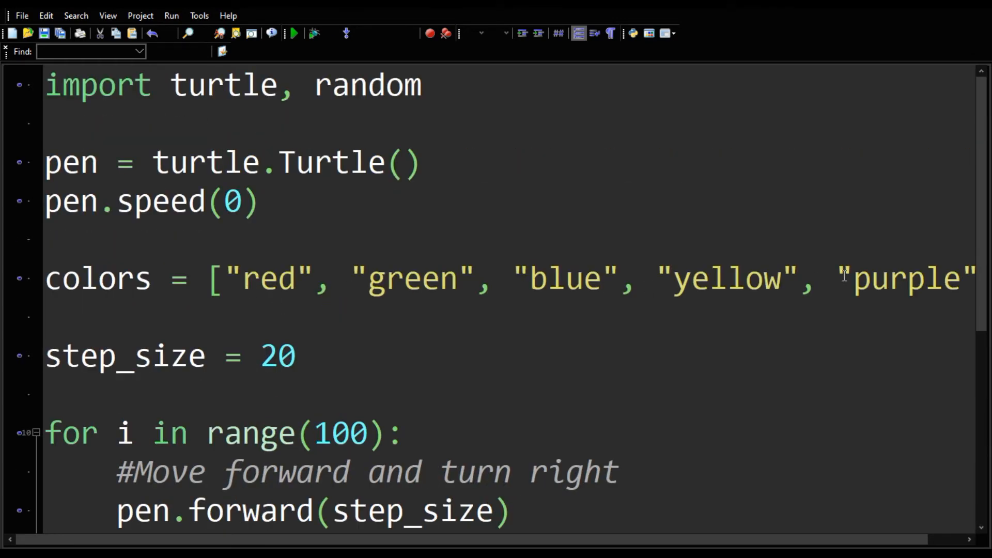
pyautogui.scroll(-3)
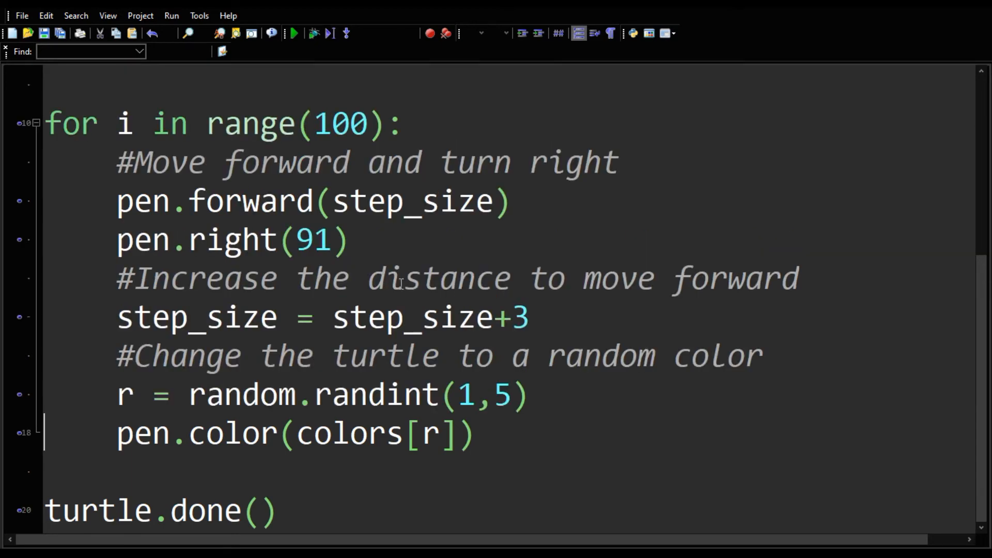
# Step: Run the script, then highlight 'green' and 'purple' in the colors list
pyautogui.click(292, 33)
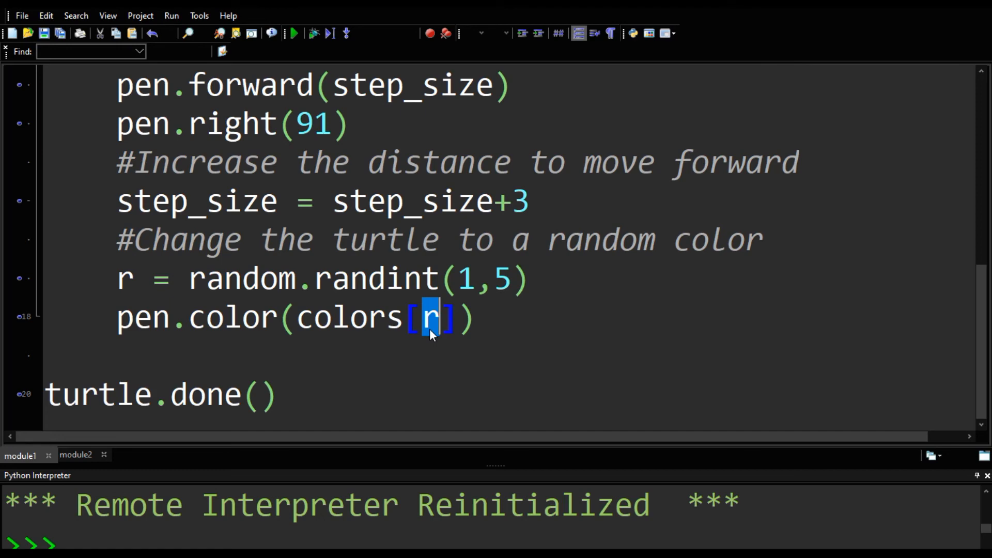
pyautogui.moveTo(462, 286)
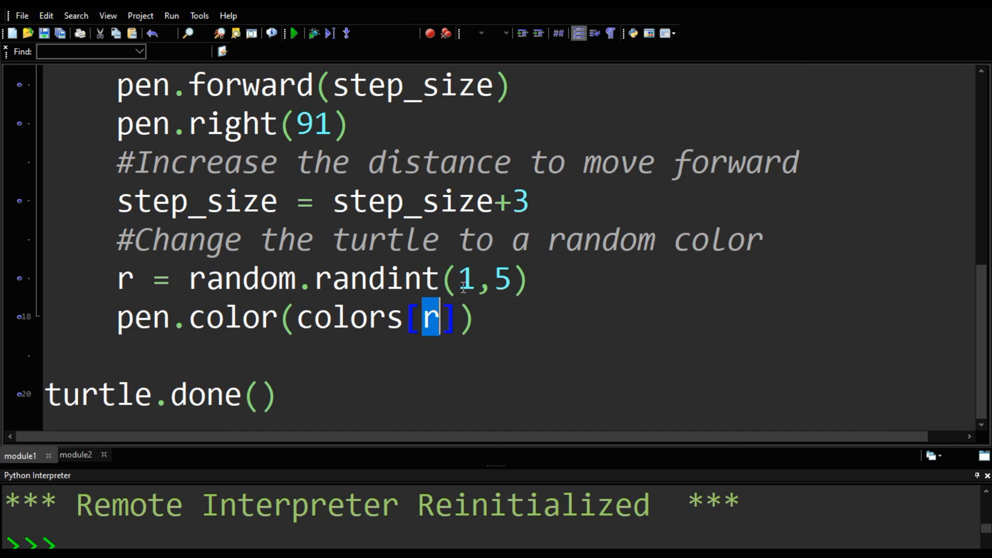
pyautogui.scroll(3)
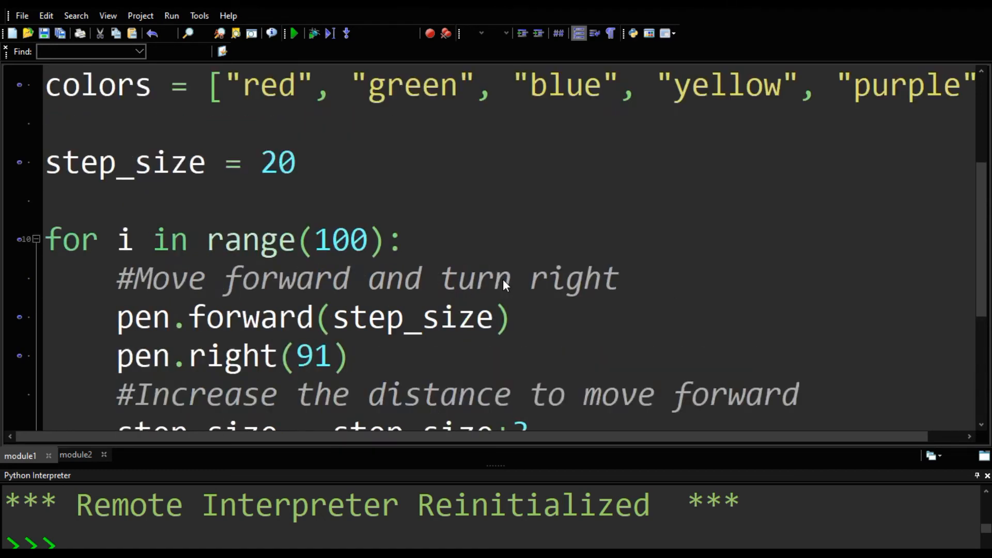
pyautogui.doubleClick(417, 278)
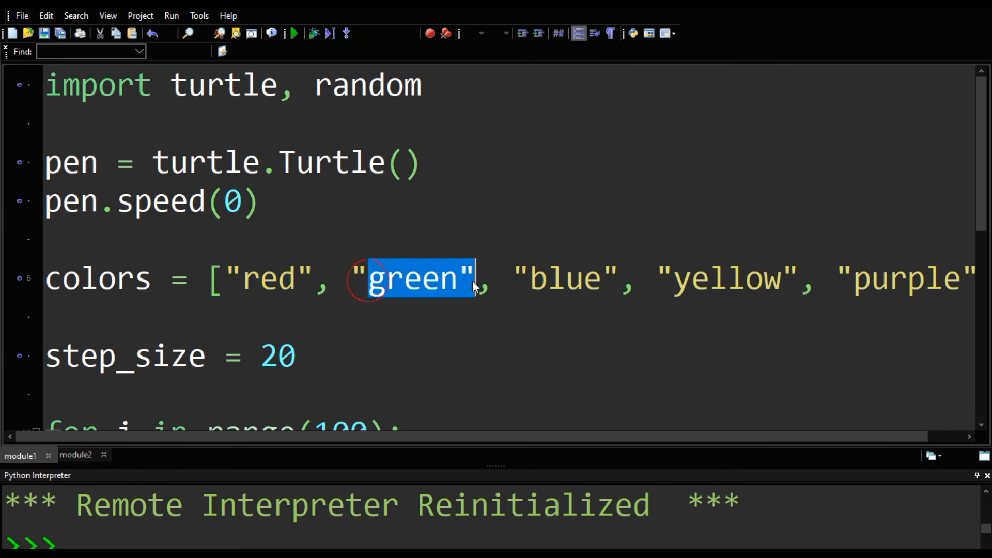
pyautogui.doubleClick(896, 278)
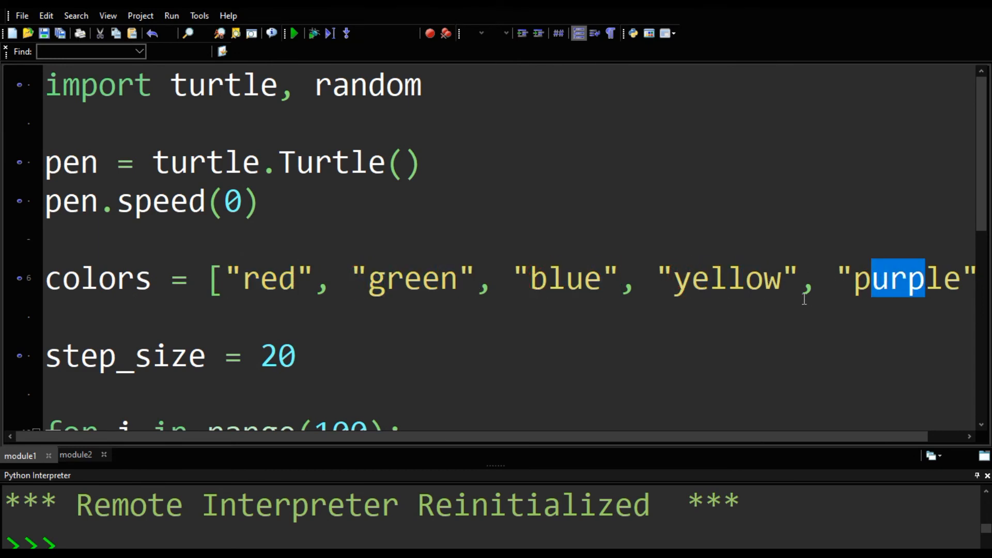
# Step: Add temporary print(colors[1]) and exit() lines, run, and confirm 'green' is printed
pyautogui.write('print(')
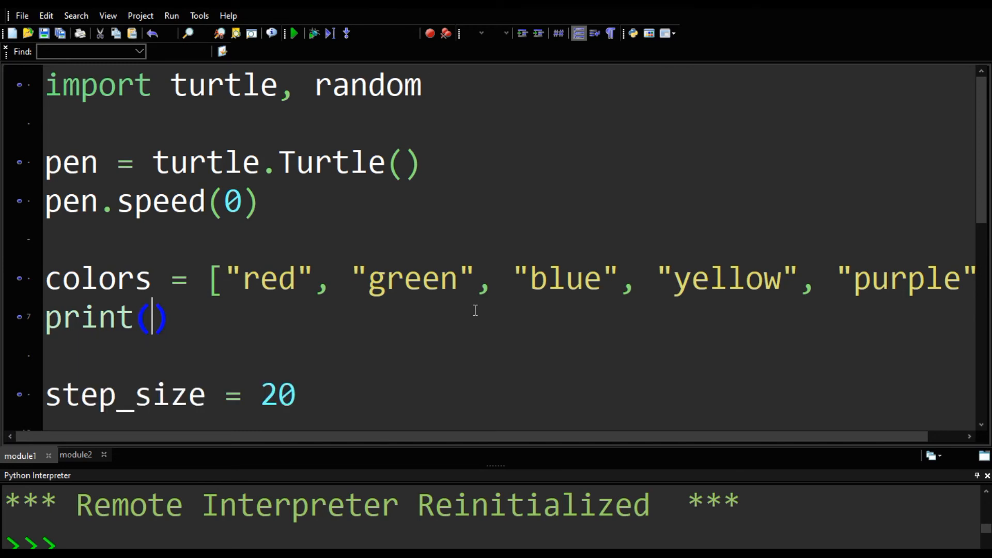
pyautogui.write('colors[1')
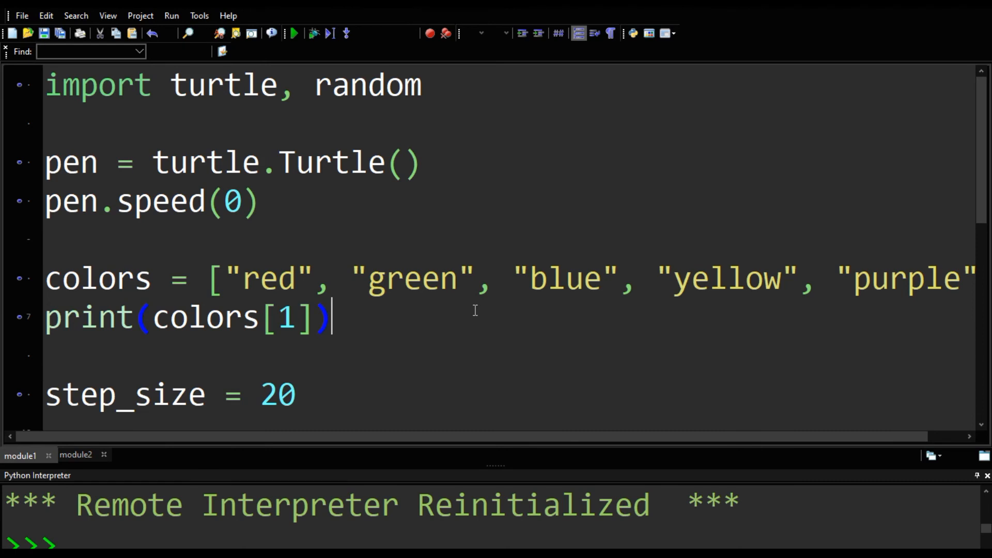
pyautogui.write('ext')
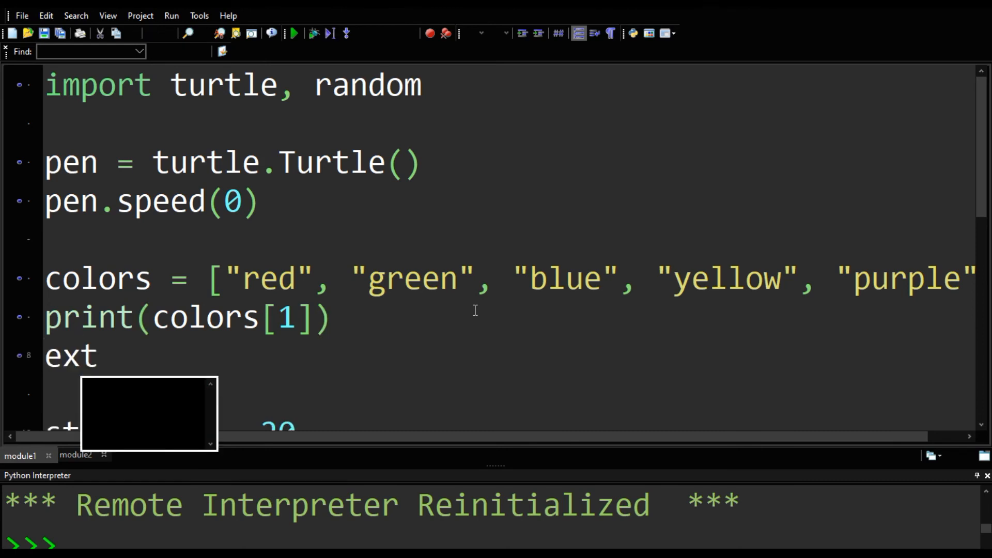
pyautogui.write('it()')
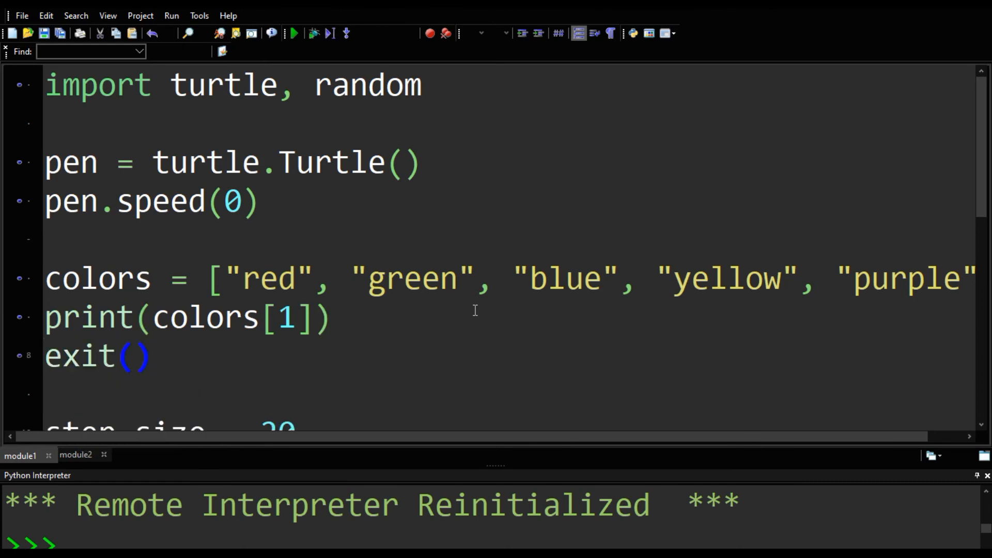
pyautogui.click(292, 33)
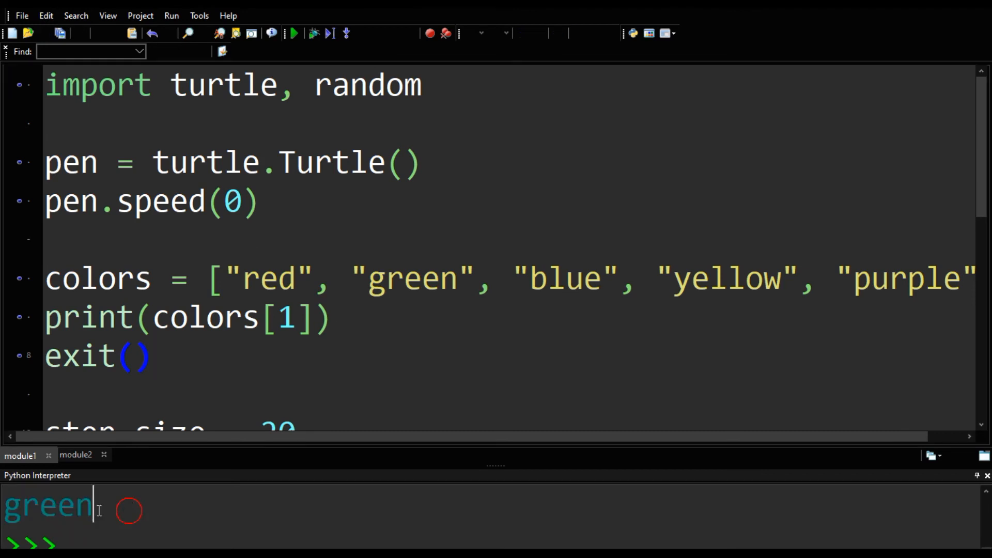
pyautogui.doubleClick(47, 504)
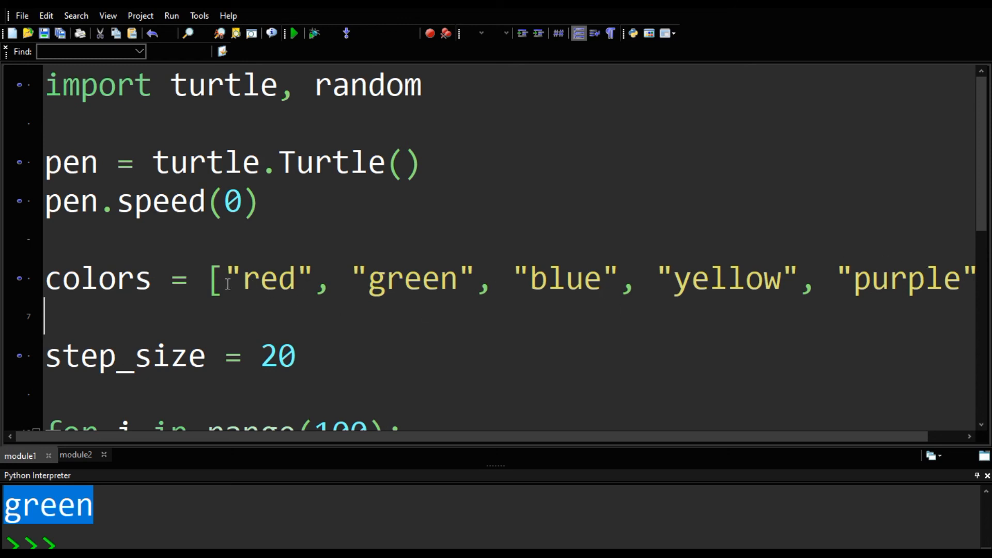
pyautogui.doubleClick(267, 279)
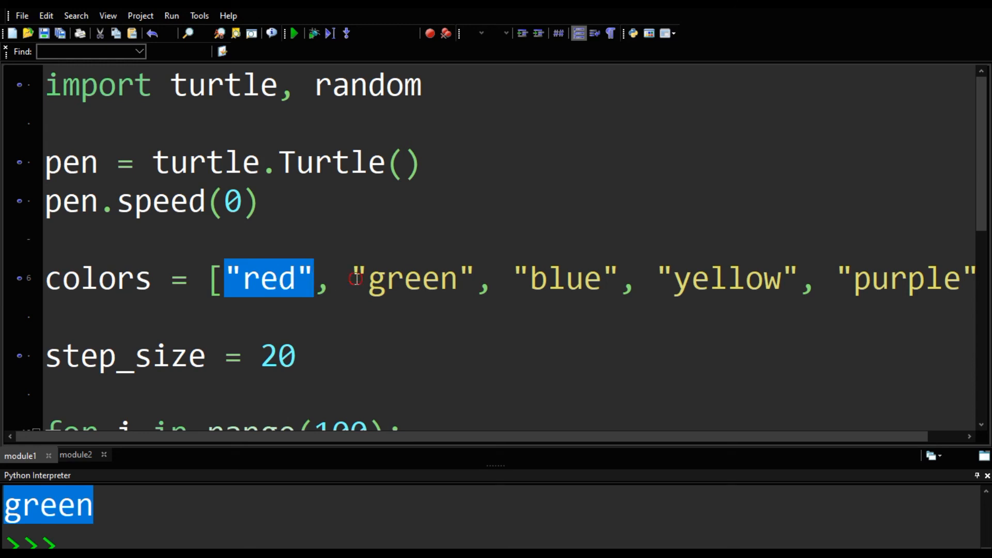
pyautogui.doubleClick(557, 279)
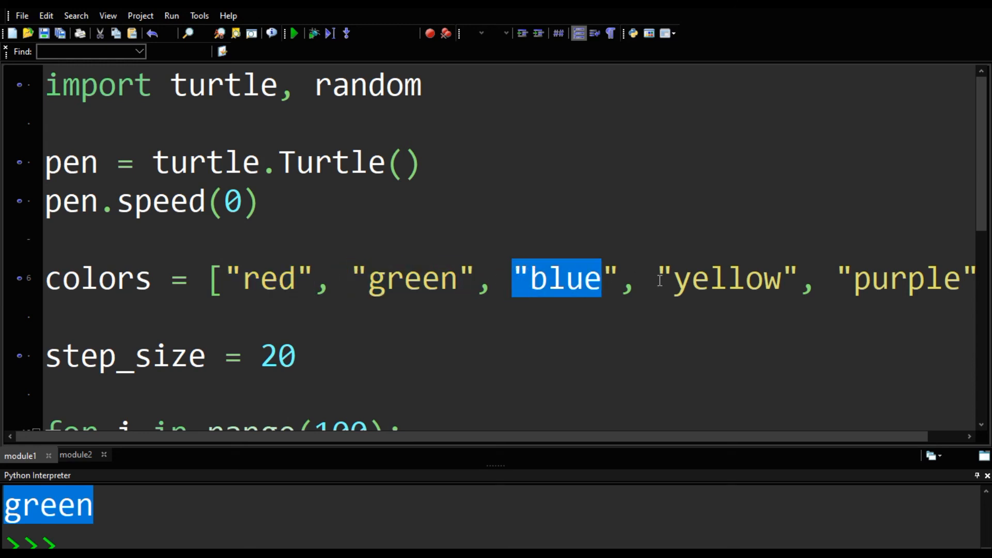
pyautogui.doubleClick(889, 279)
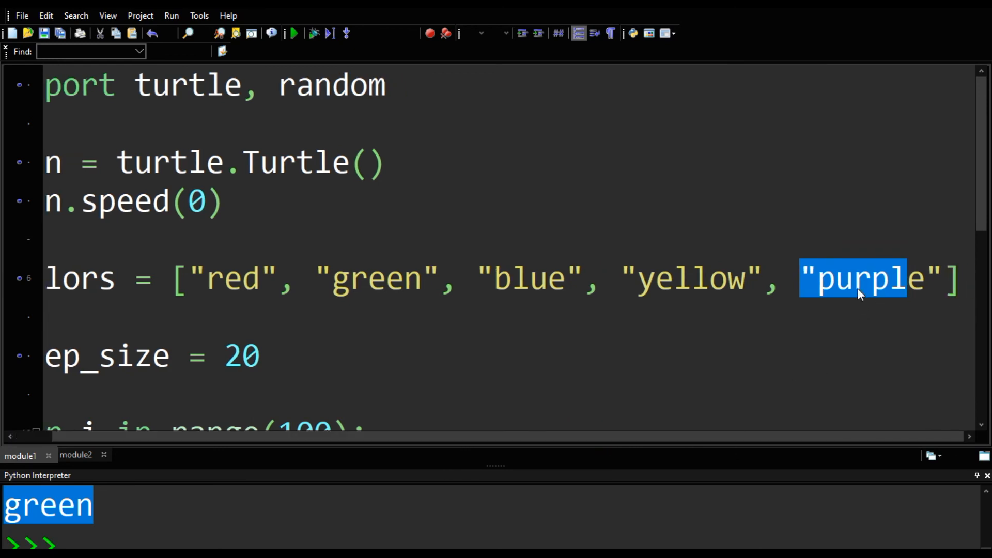
pyautogui.scroll(-3)
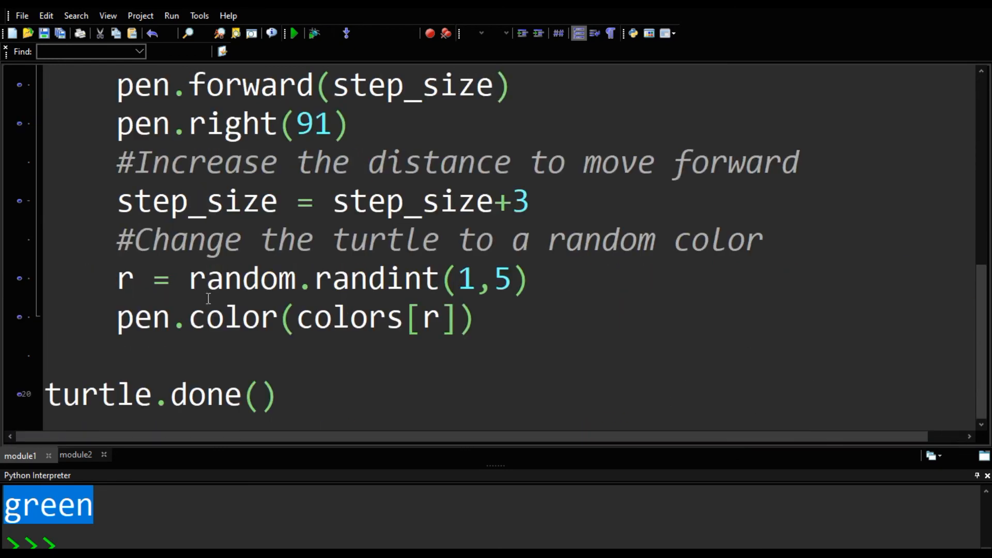
# Step: Change randint(1,5) to randint(0,4)
pyautogui.click(459, 278)
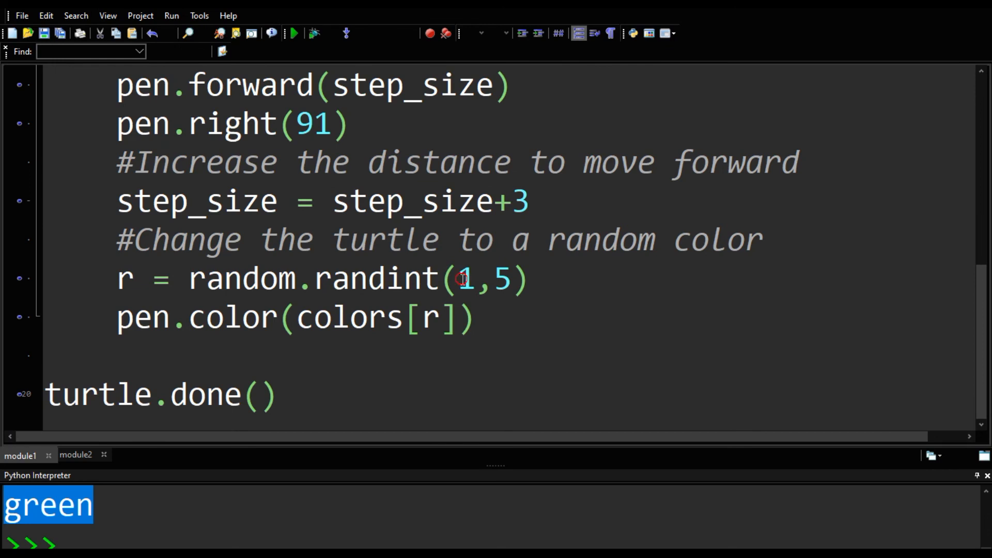
pyautogui.write('0')
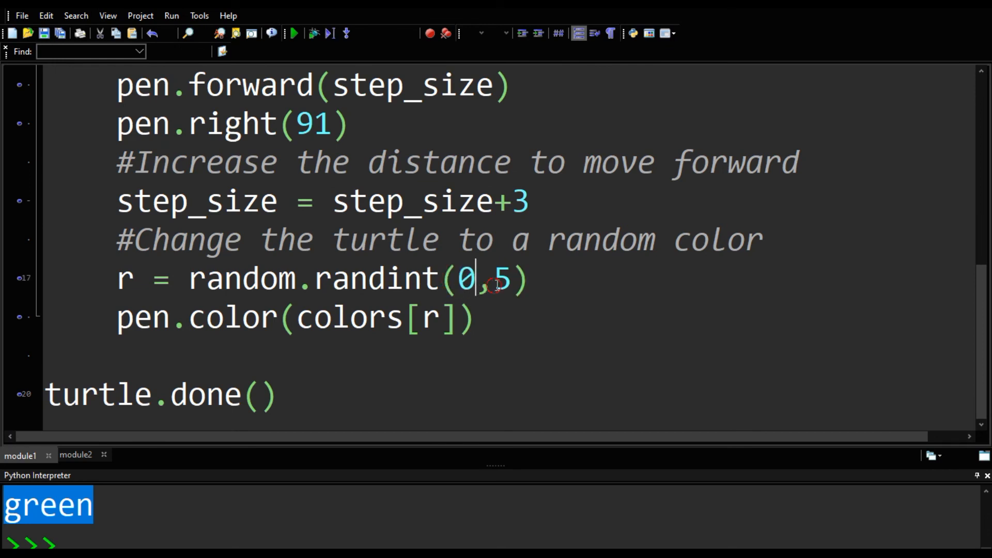
pyautogui.write('4')
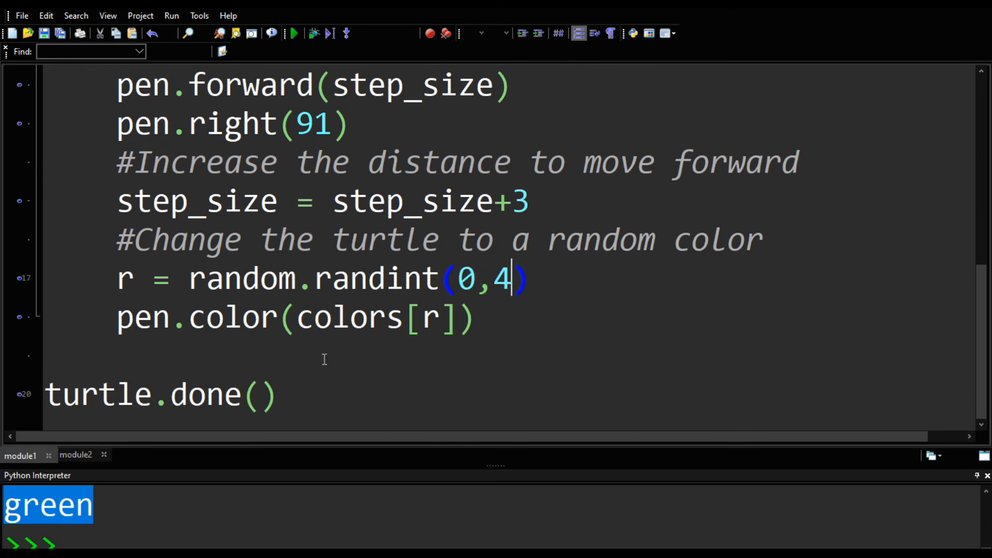